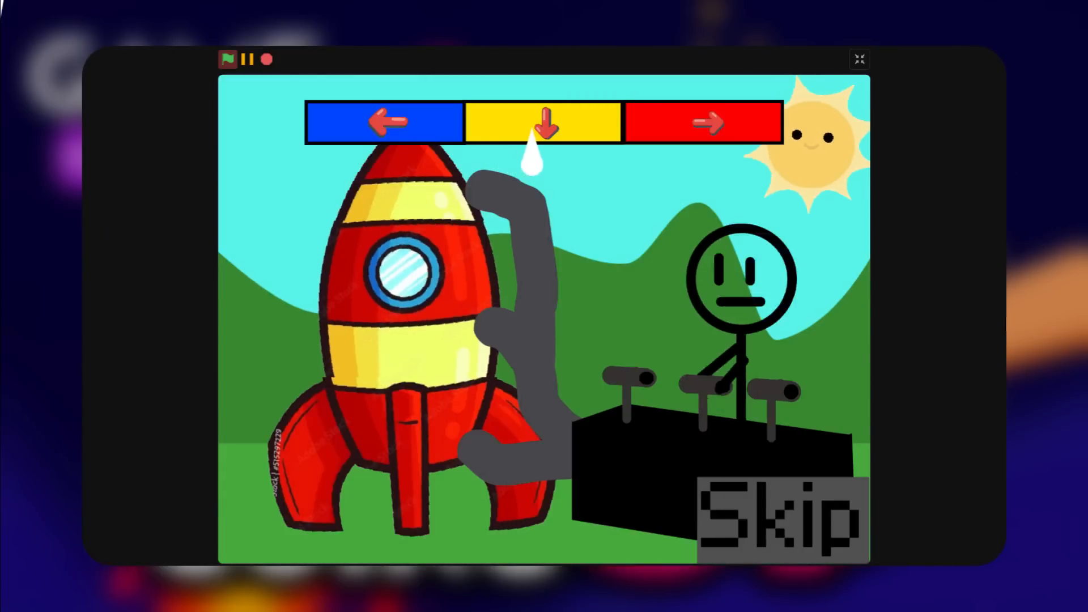
# Step: Play the rocket game with the blue, yellow and red arrow bar in full screen
pyautogui.click(781, 513)
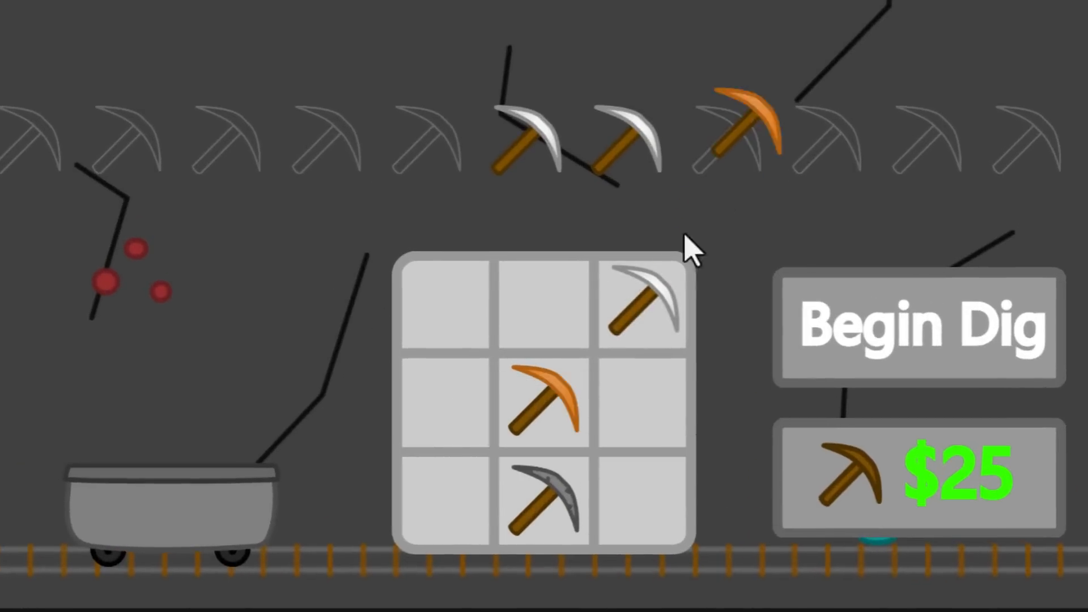
# Step: Arrange pickaxes in the mining game's crafting grid and use Begin Dig and the $25 pickaxe
pyautogui.click(922, 323)
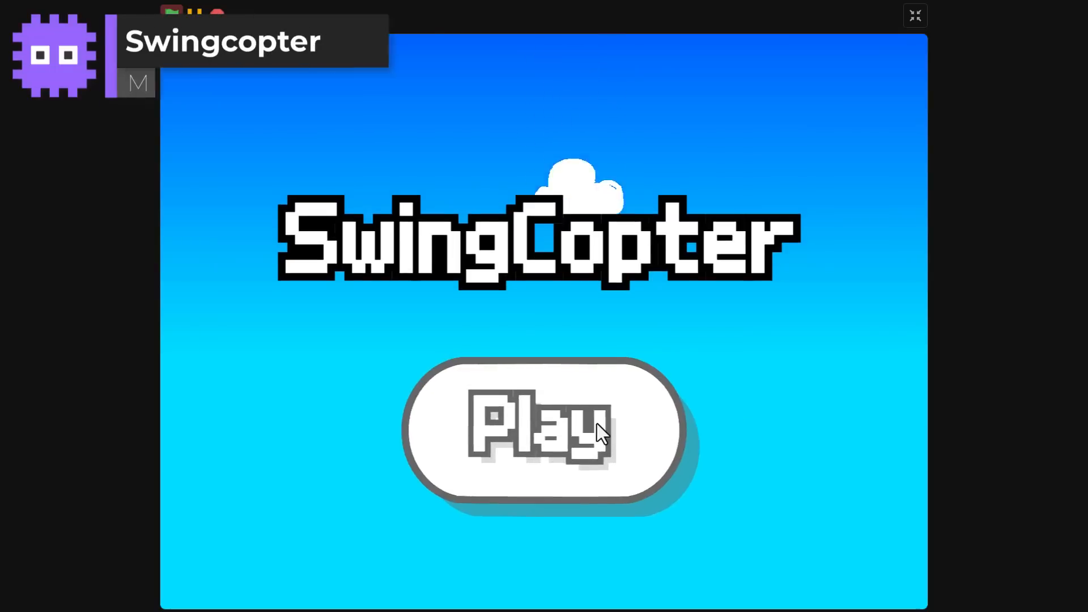
# Step: Play Swingcopter, launch the rocket builder, and show the four Best Dodging Game finalists
pyautogui.click(543, 427)
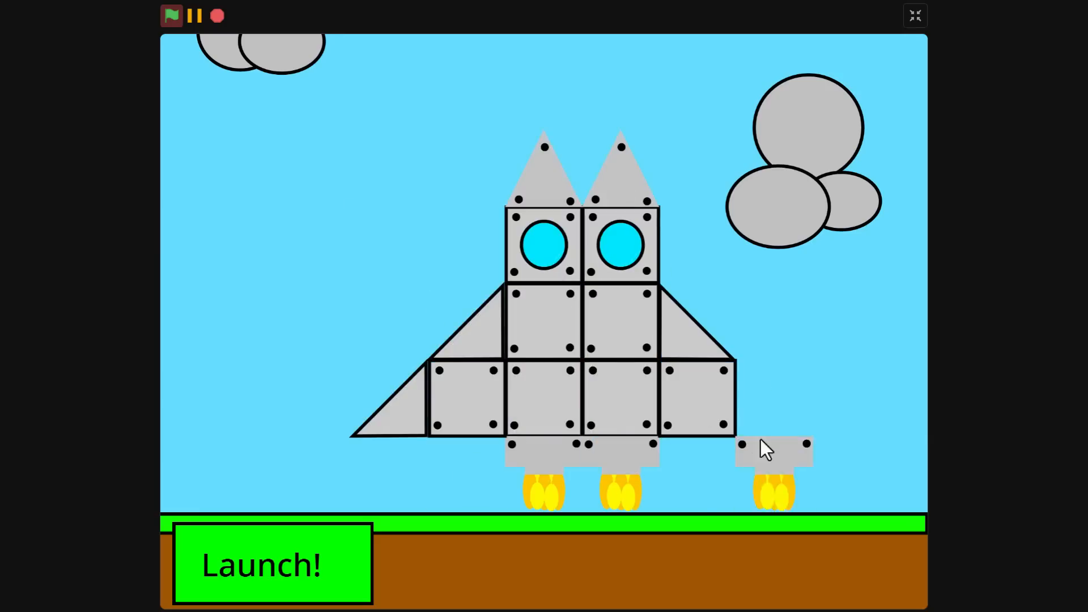
pyautogui.click(272, 563)
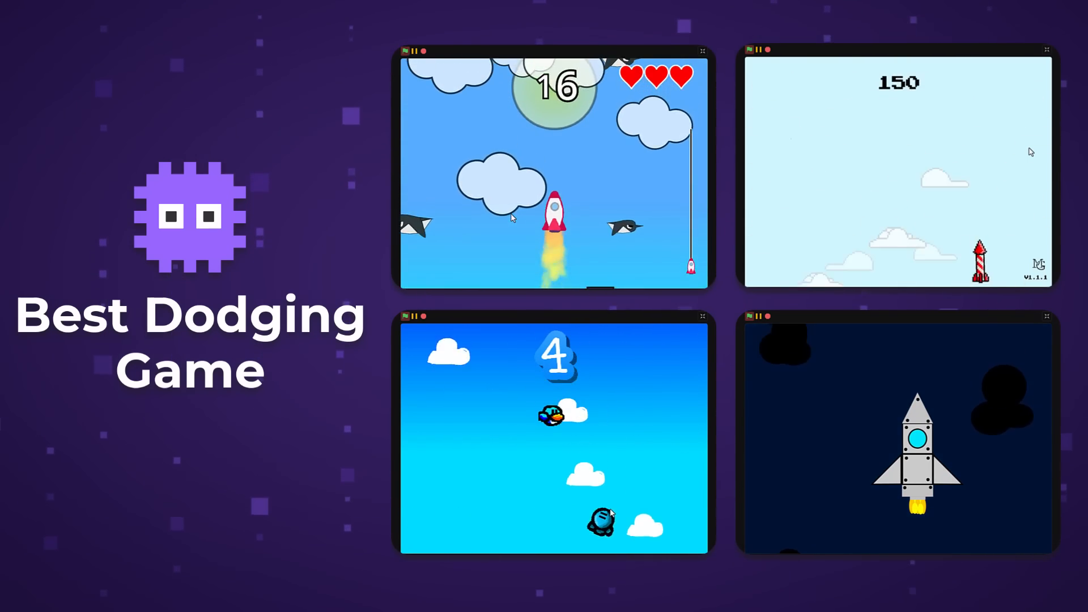
pyautogui.click(551, 166)
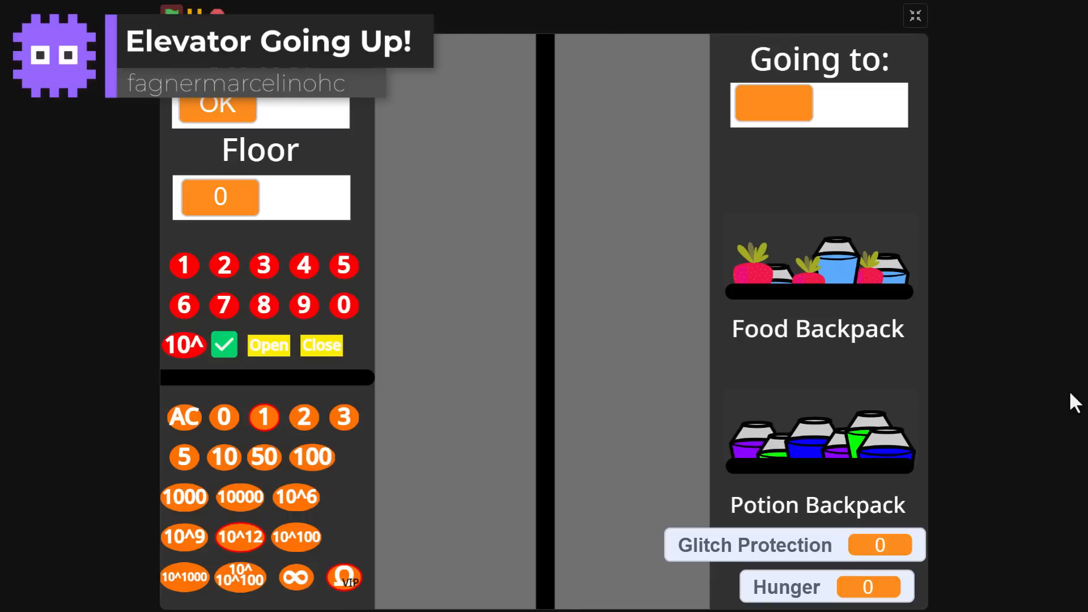
# Step: Play Elevator Going Up!, then Reaching Up for The Stars using AIR and the telescope
pyautogui.click(223, 345)
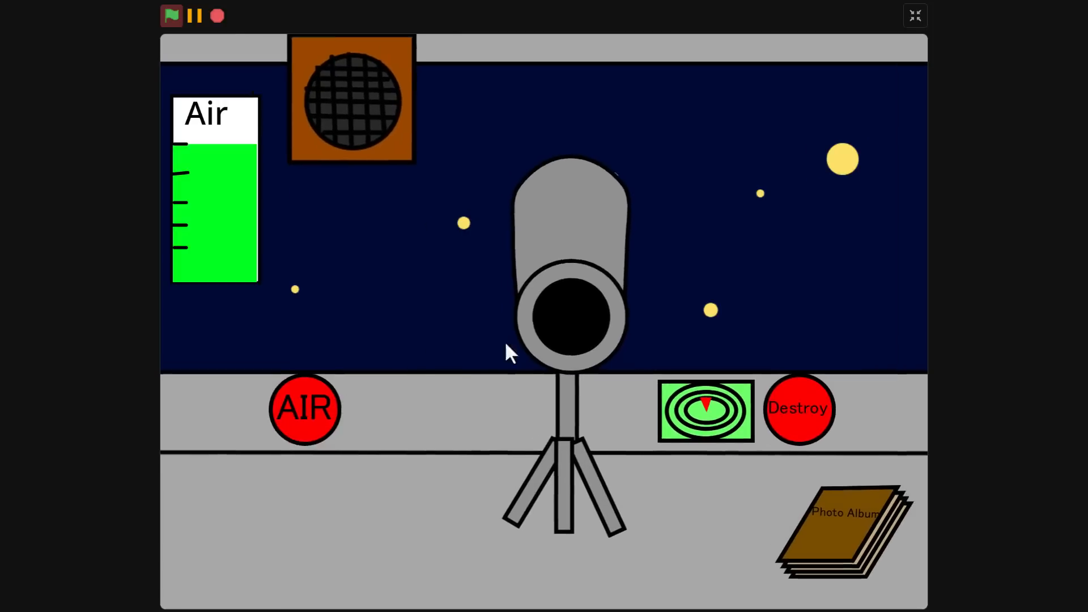
pyautogui.click(706, 411)
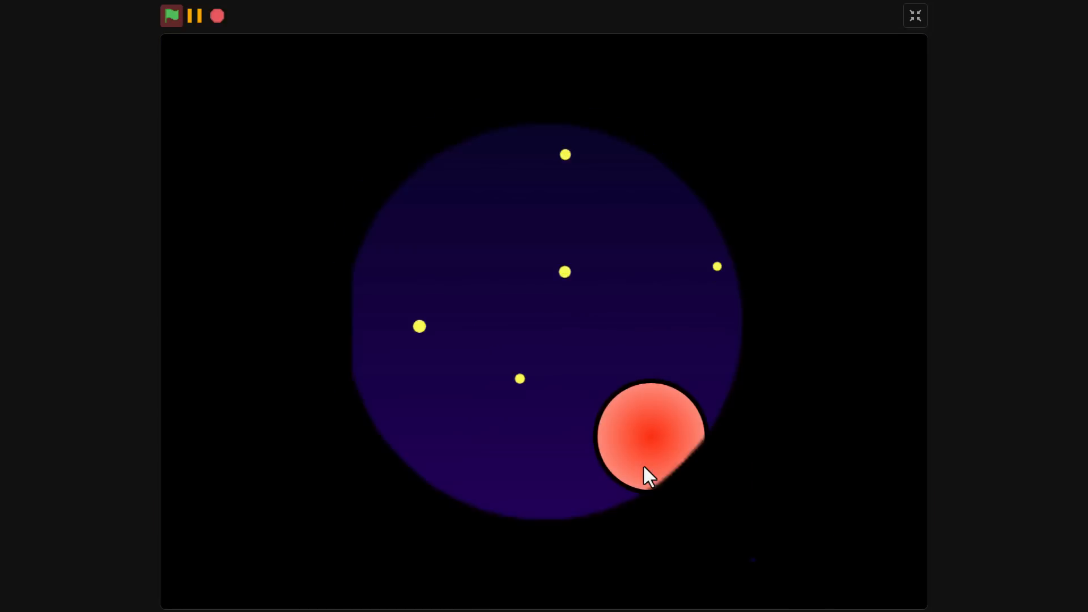
pyautogui.click(649, 437)
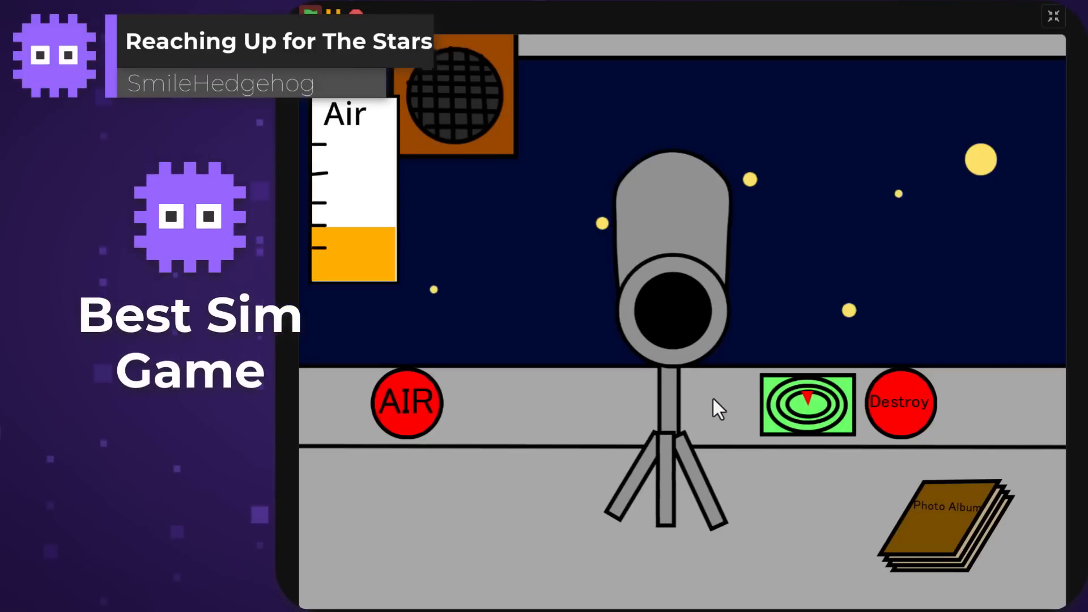
pyautogui.click(944, 520)
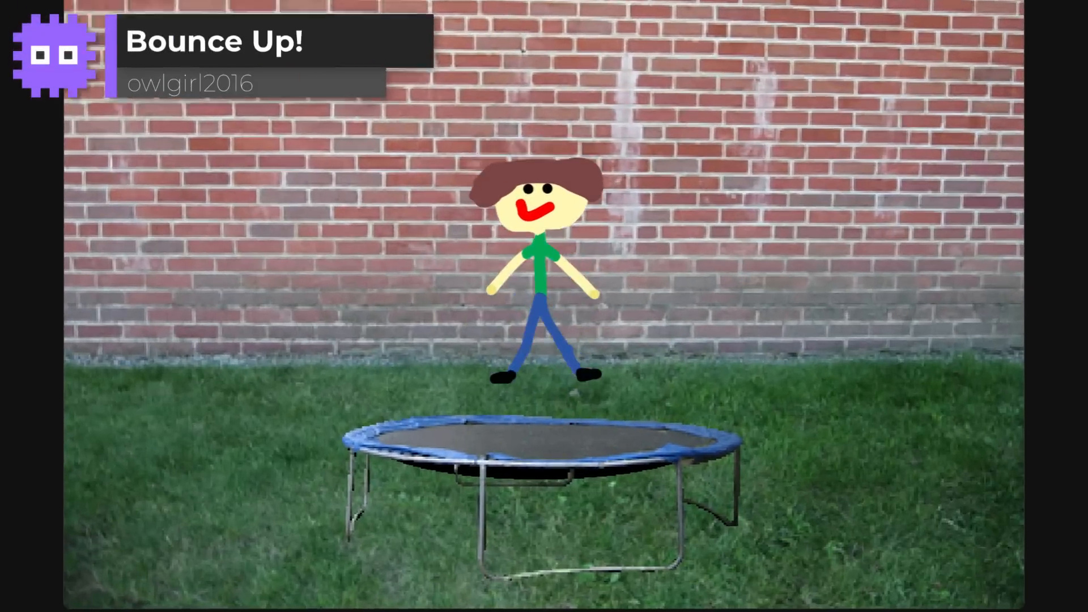
# Step: Play Bounce Up! full screen, bouncing the stick figure on the trampoline
pyautogui.click(915, 15)
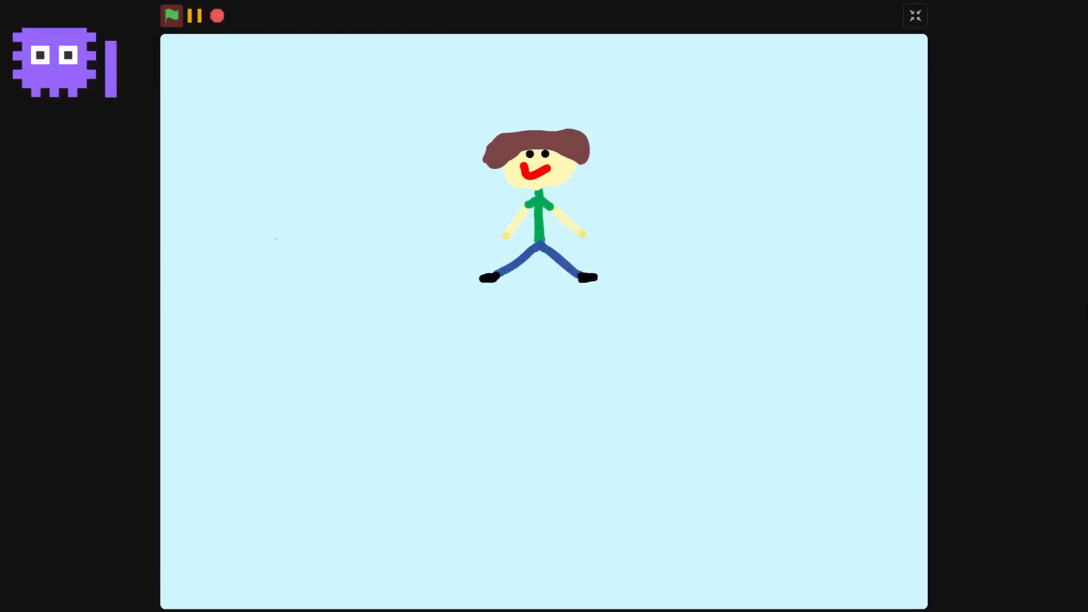
pyautogui.click(171, 16)
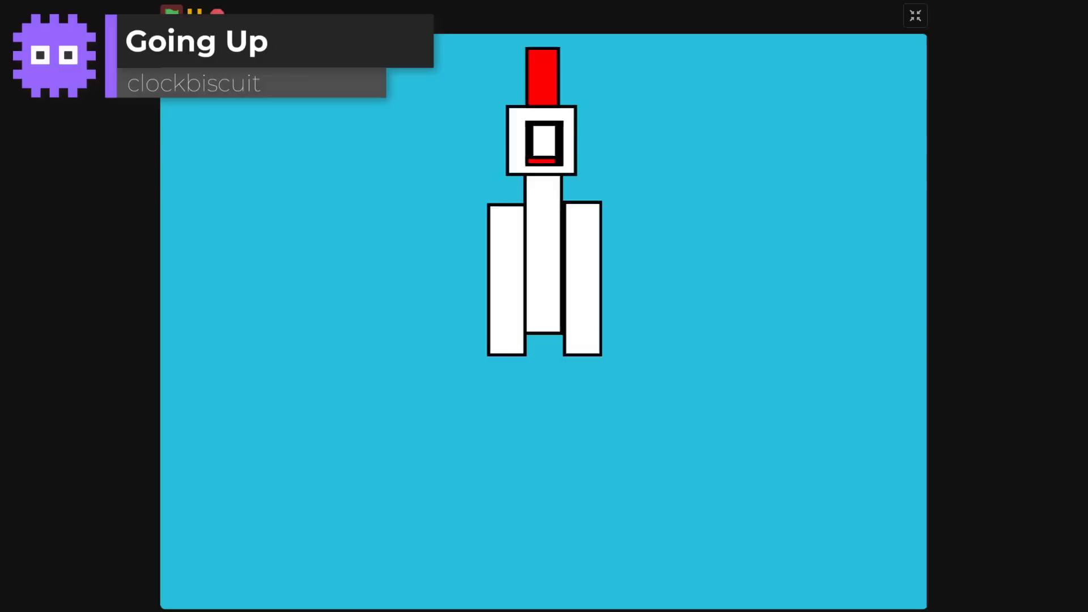
# Step: Finish Going Up by clockbiscuit and bring up the next project's green-flag screen
pyautogui.click(171, 15)
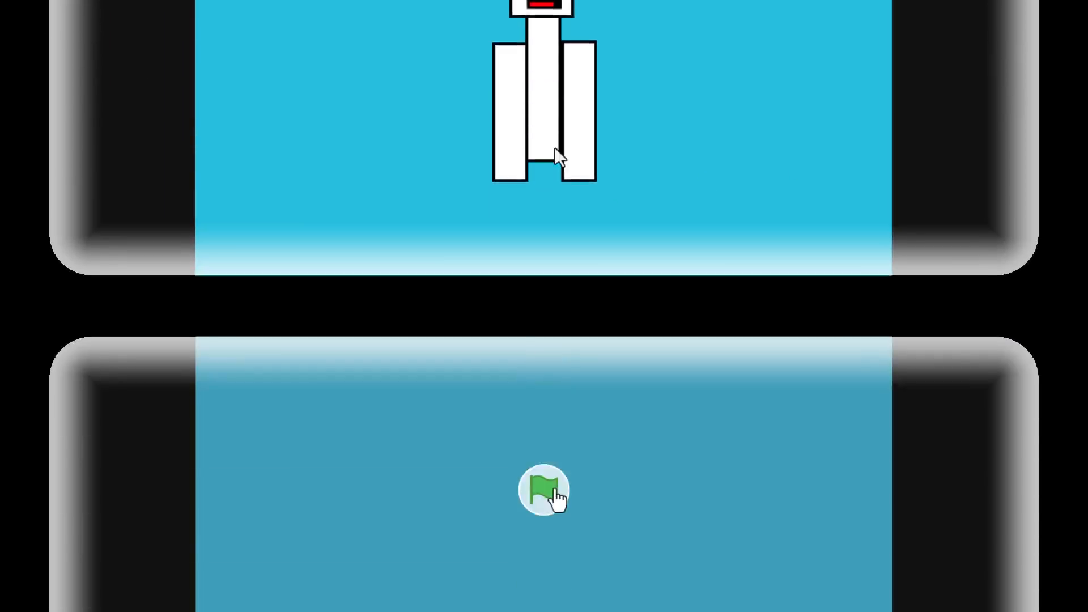
# Step: Run and play Balloon on a broken string, then move to Rocket RADventure
pyautogui.click(538, 492)
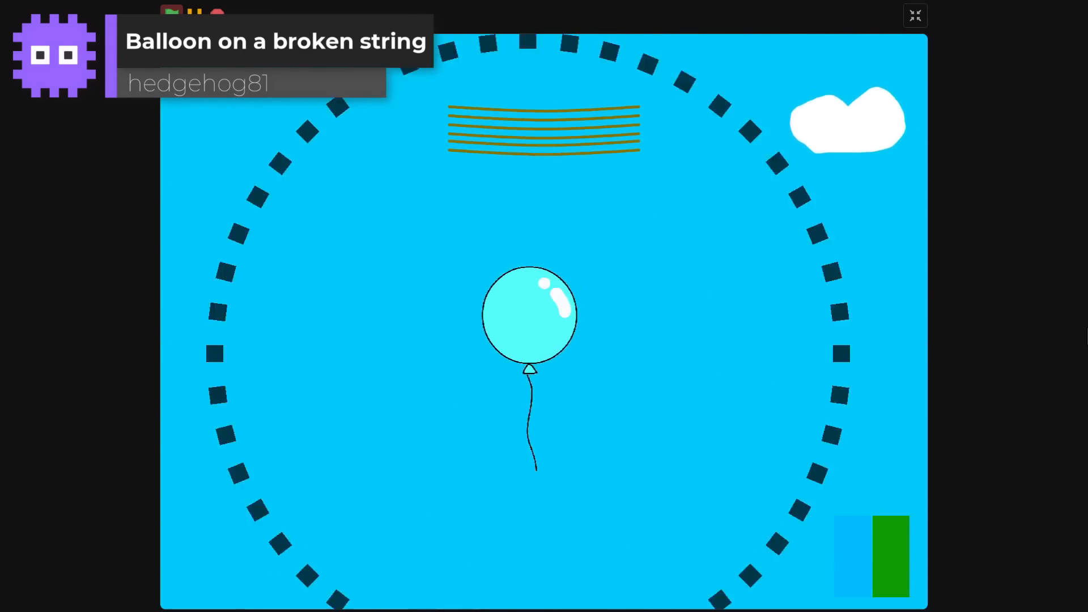
pyautogui.click(171, 15)
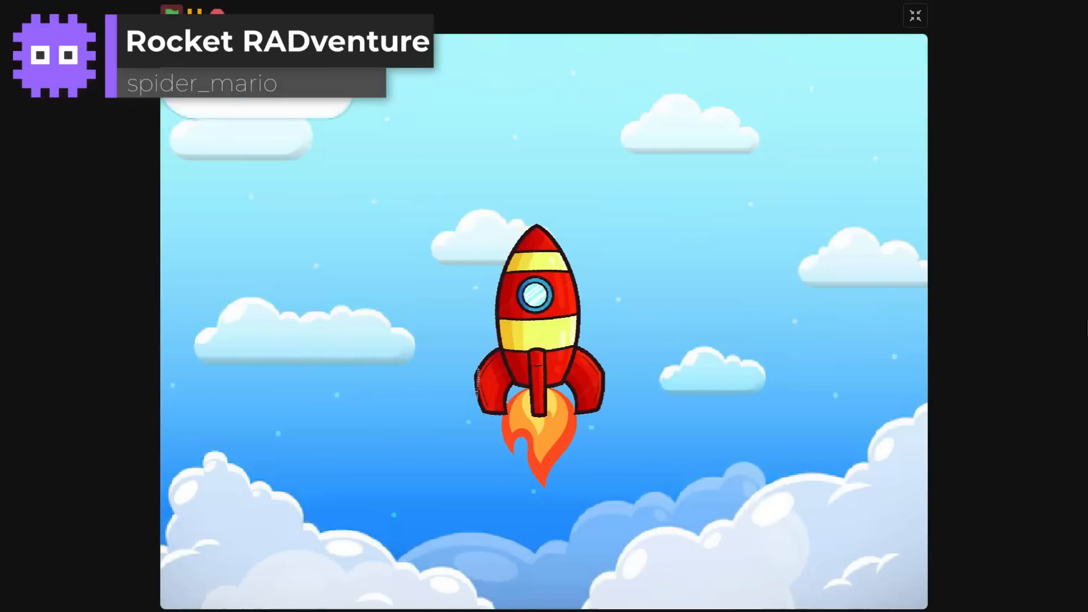
# Step: Play Rocket RADventure, then load Floor up by 23SDF
pyautogui.click(170, 15)
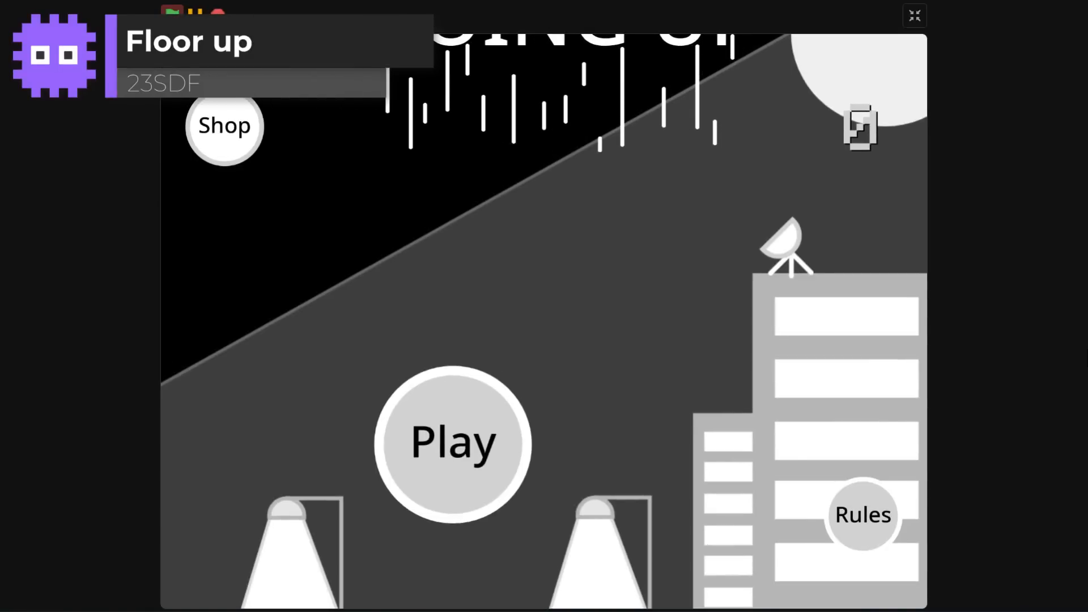
# Step: Try Floor up's title menu, then load the going up arcade project
pyautogui.click(452, 442)
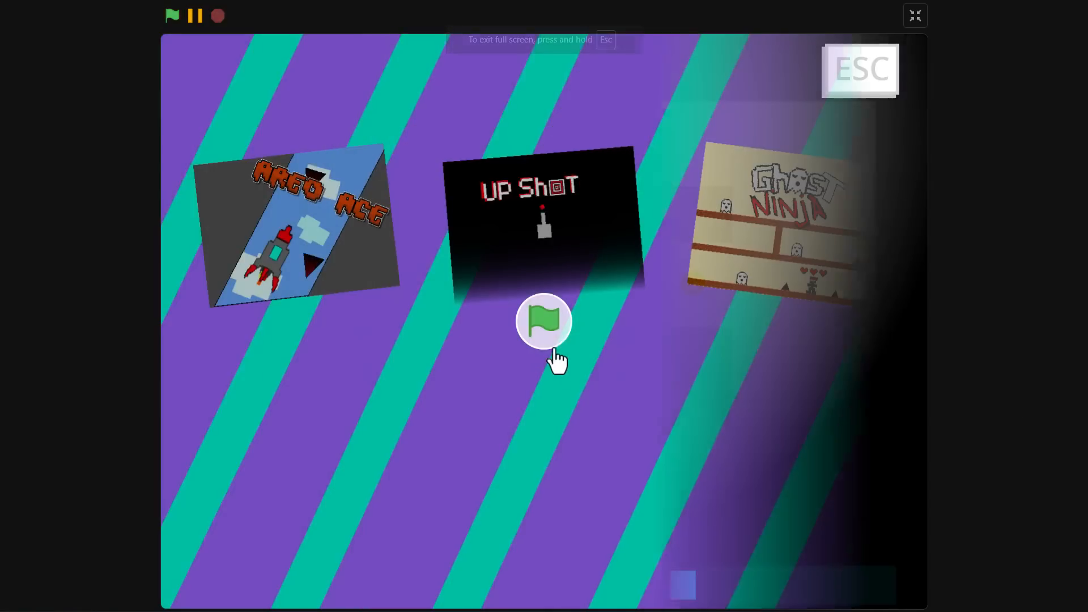
# Step: Start the arcade project, pick Areo Ace, and begin a round
pyautogui.click(544, 321)
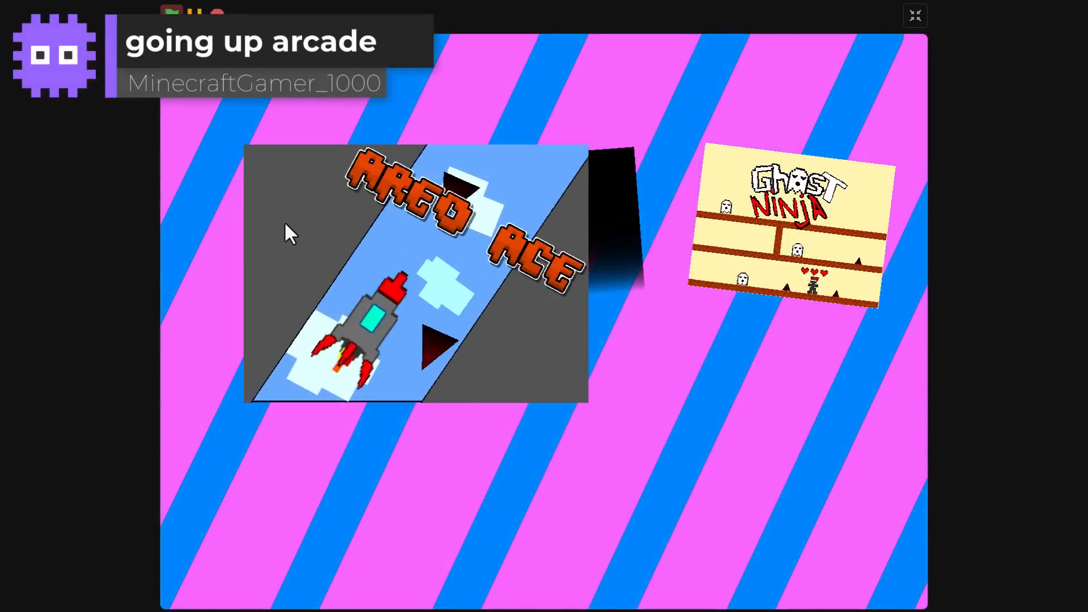
pyautogui.click(417, 271)
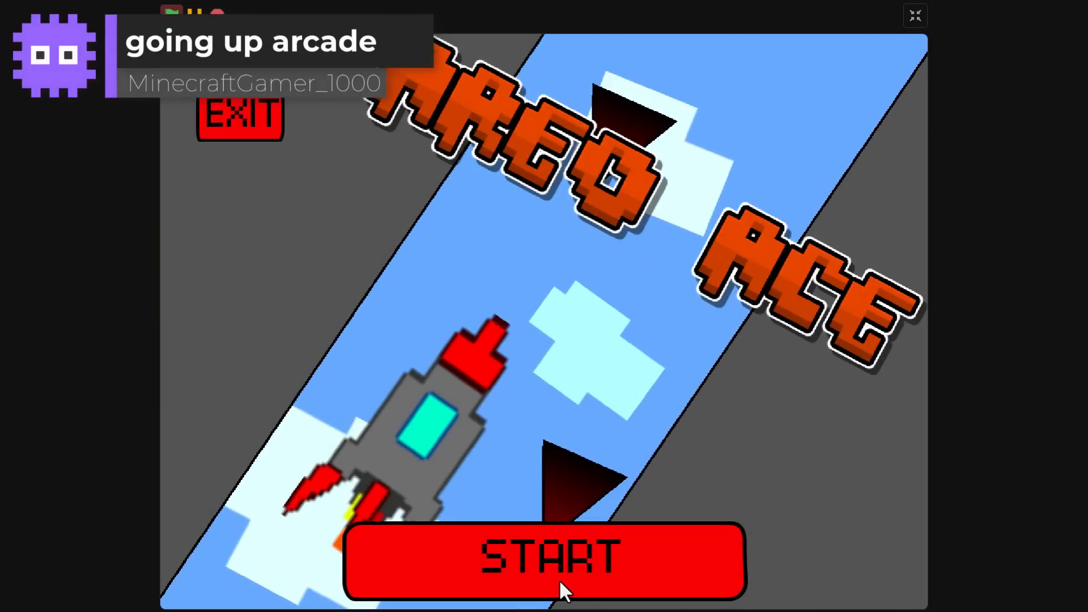
pyautogui.click(544, 559)
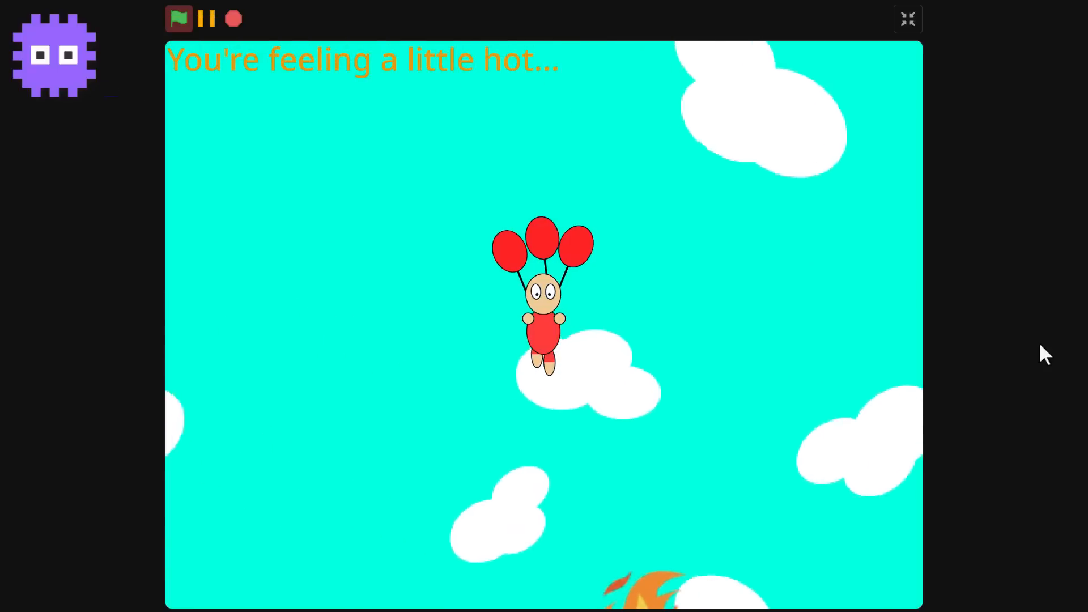
# Step: Start the red-balloon floating project and begin playing it on the stage
pyautogui.click(908, 18)
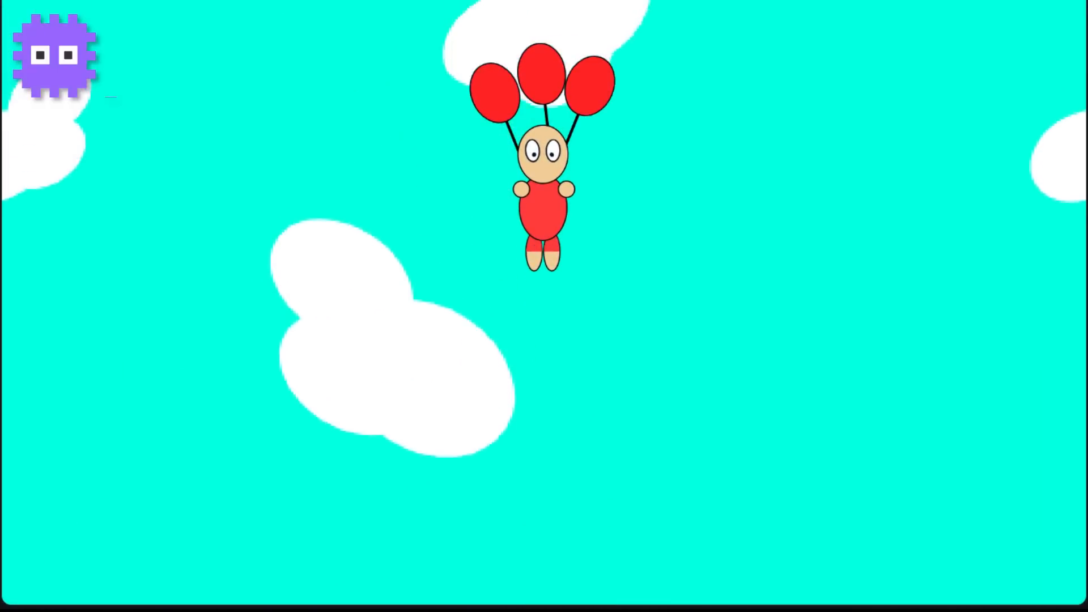
pyautogui.click(907, 19)
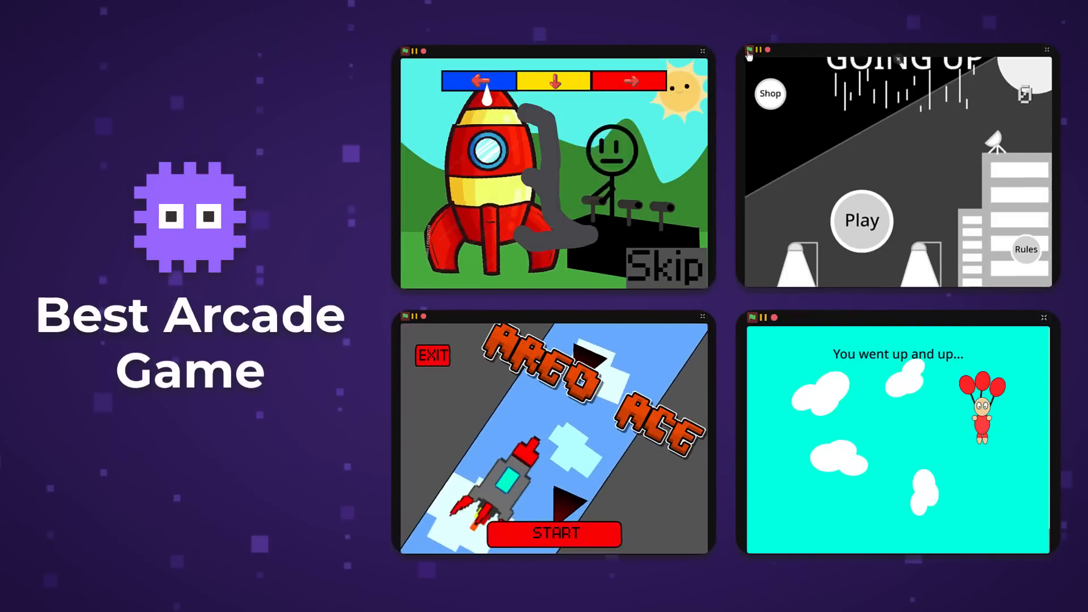
# Step: Run the first arcade finalist full screen and advance to The Stranger newspaper story
pyautogui.click(861, 221)
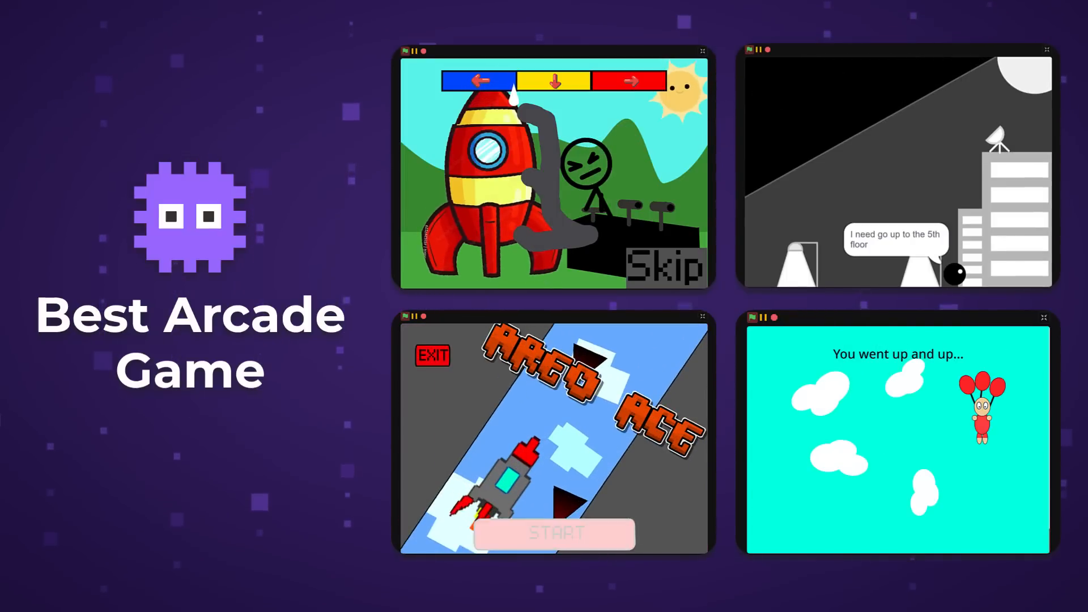
pyautogui.click(556, 167)
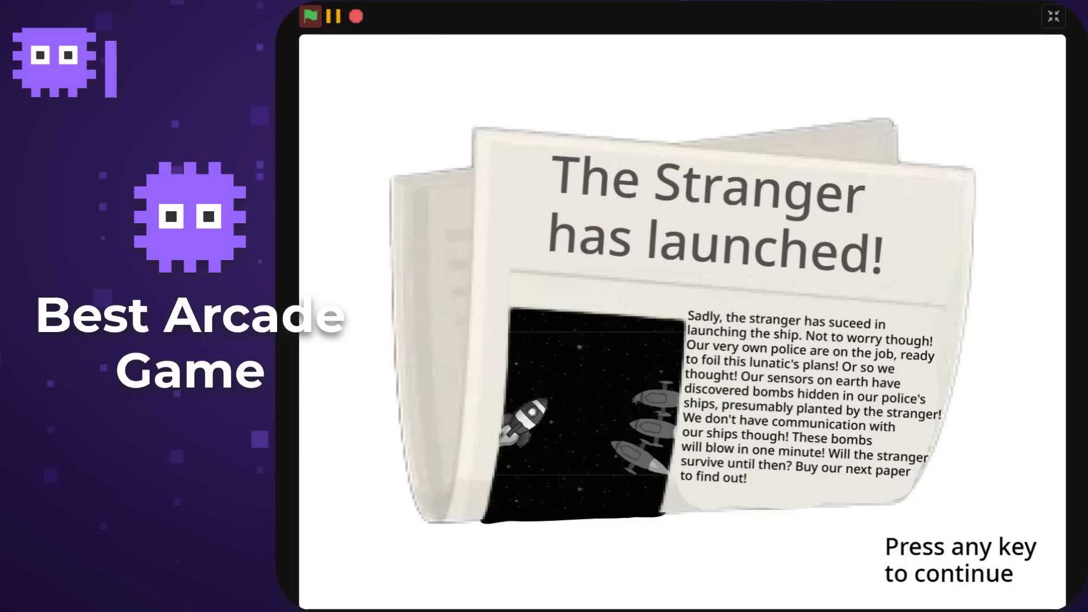
pyautogui.press('space')
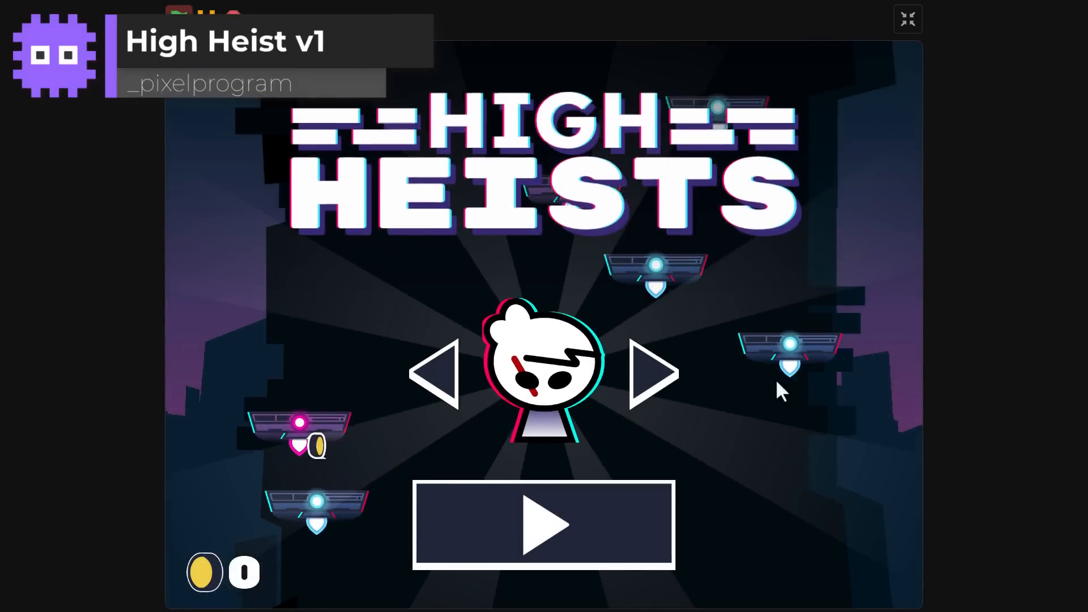
# Step: Start High Heist v1 using the title screen's play button
pyautogui.click(656, 371)
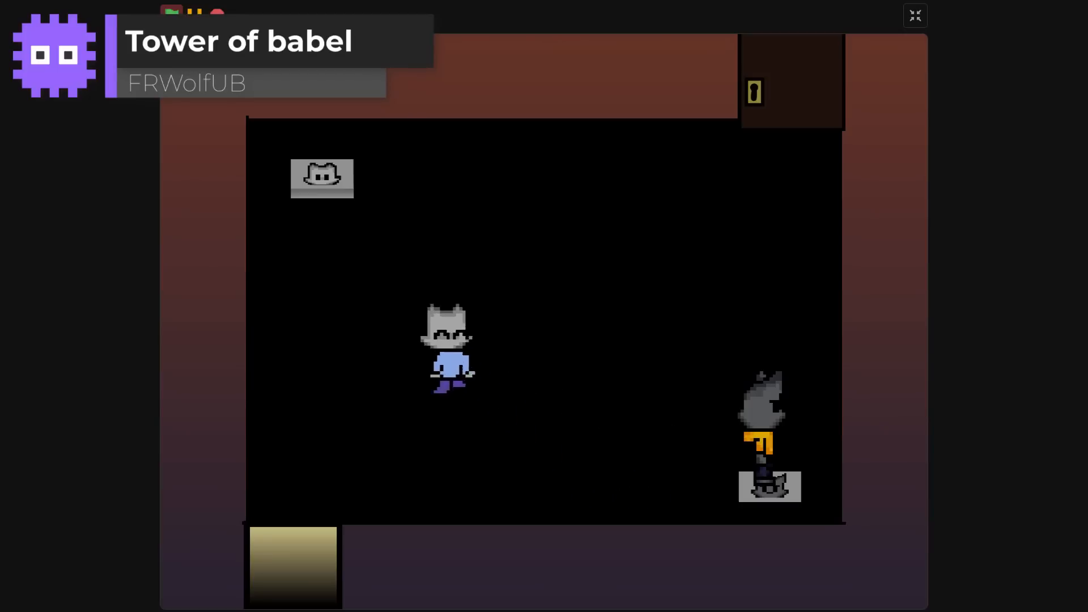
# Step: Start Tower of babel to move the cat around its dark room
pyautogui.click(171, 15)
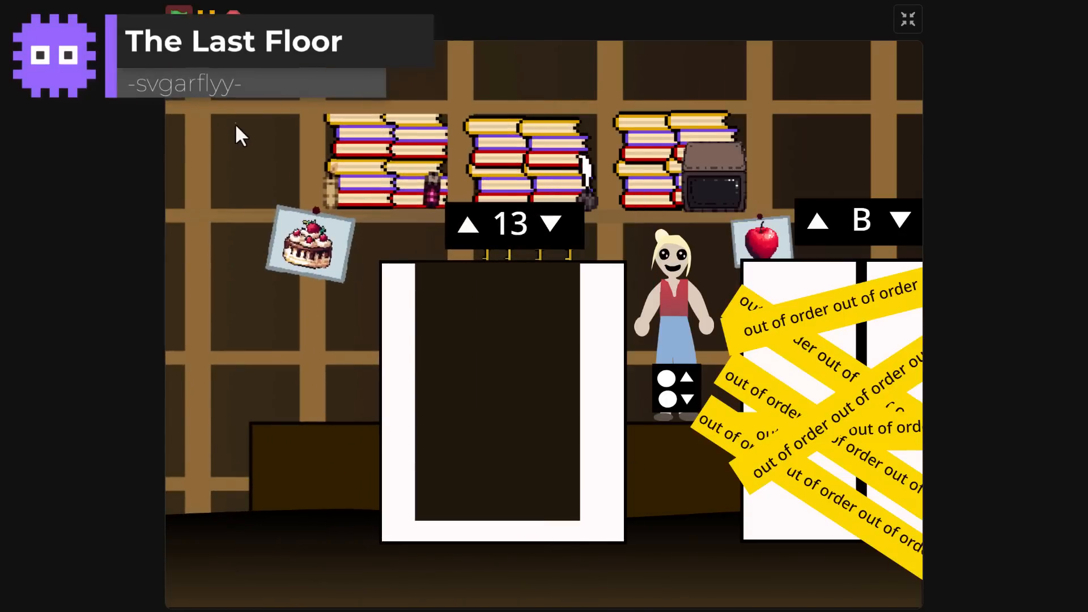
pyautogui.moveTo(231, 457)
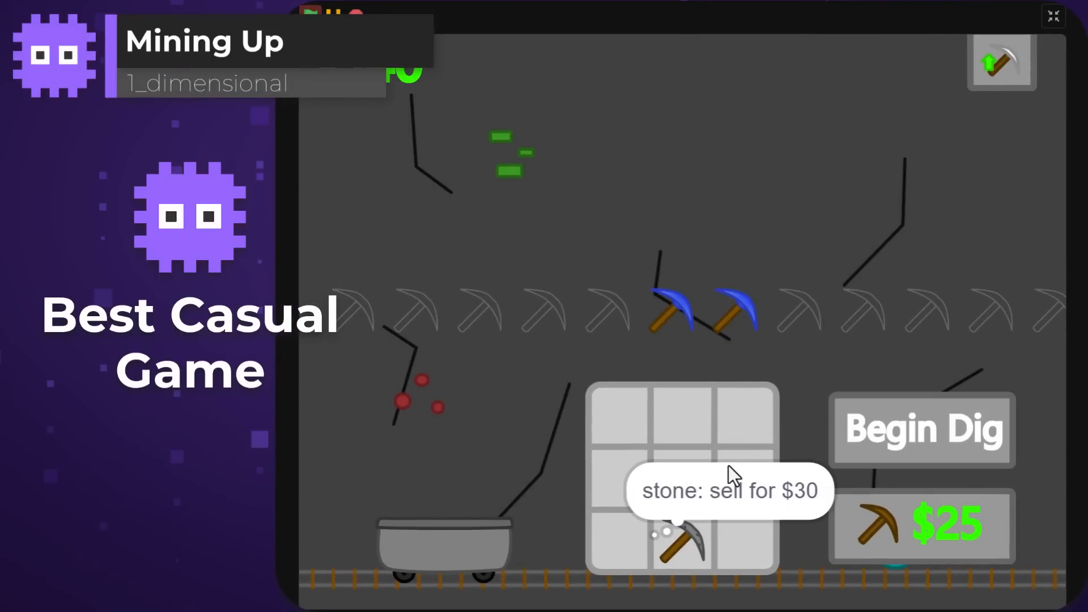
# Step: Sell the stone pickaxe, then buy pickaxes to fill eight storage slots
pyautogui.click(922, 428)
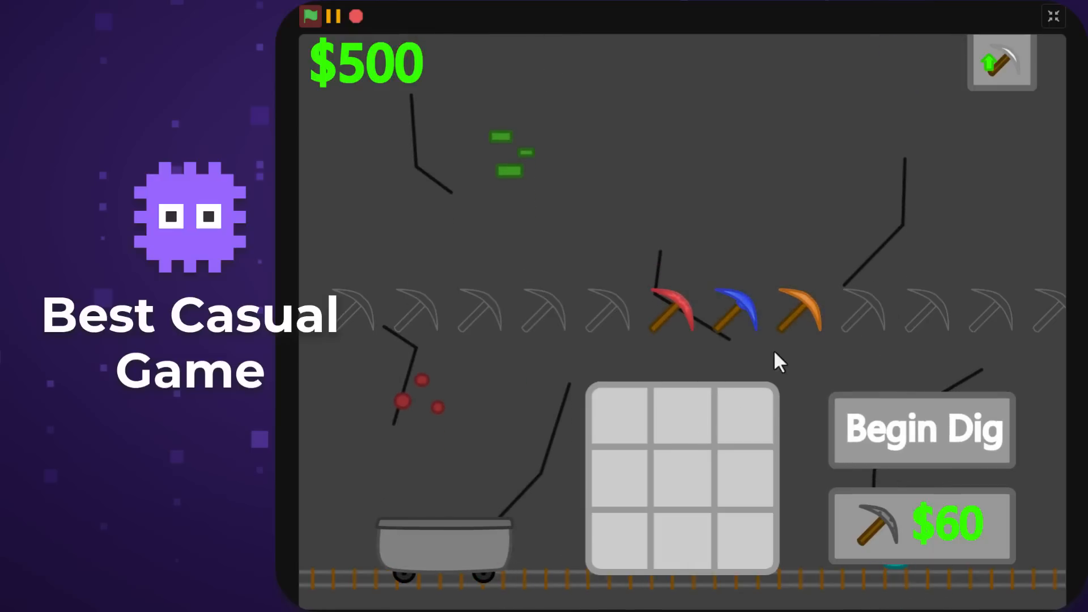
pyautogui.click(921, 526)
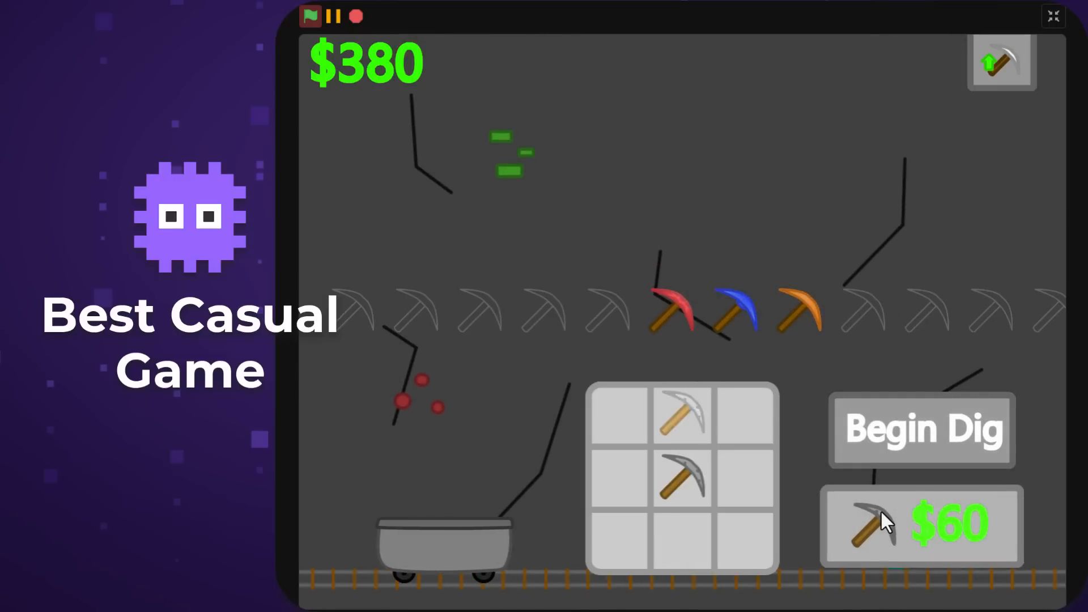
pyautogui.click(920, 525)
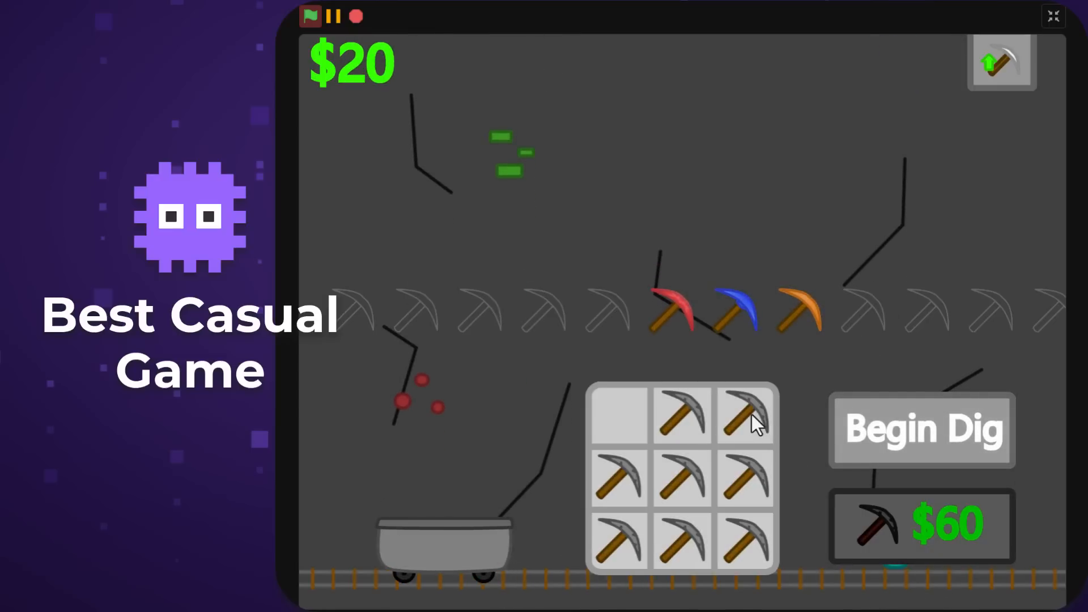